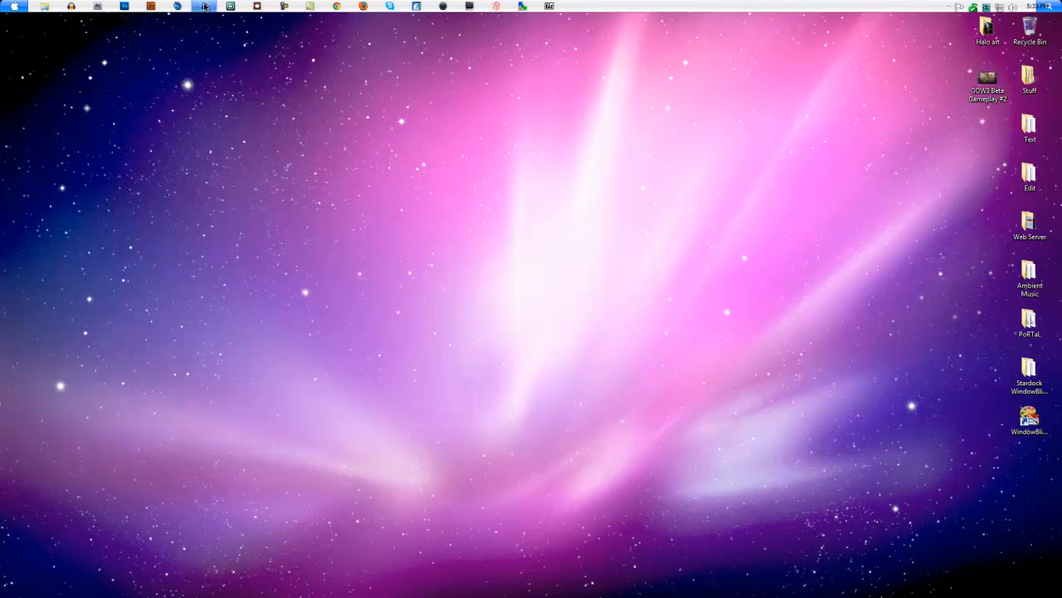
Bring up Cinema 4D showing the finished extruded CCMM text scene
{"action": "left_click", "coordinate": [204, 6]}
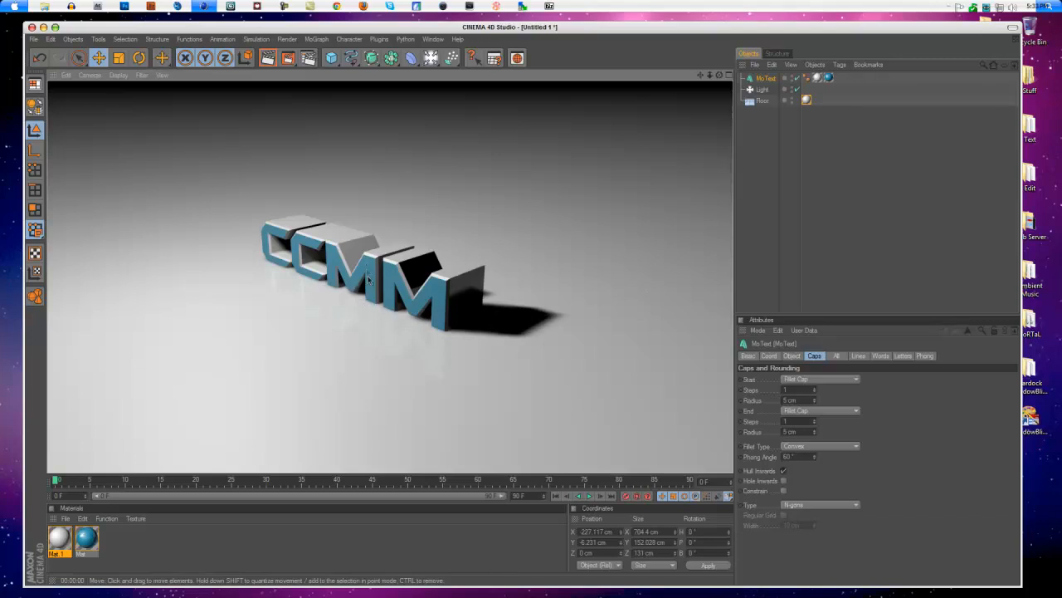
{"action": "mouse_move", "coordinate": [335, 235]}
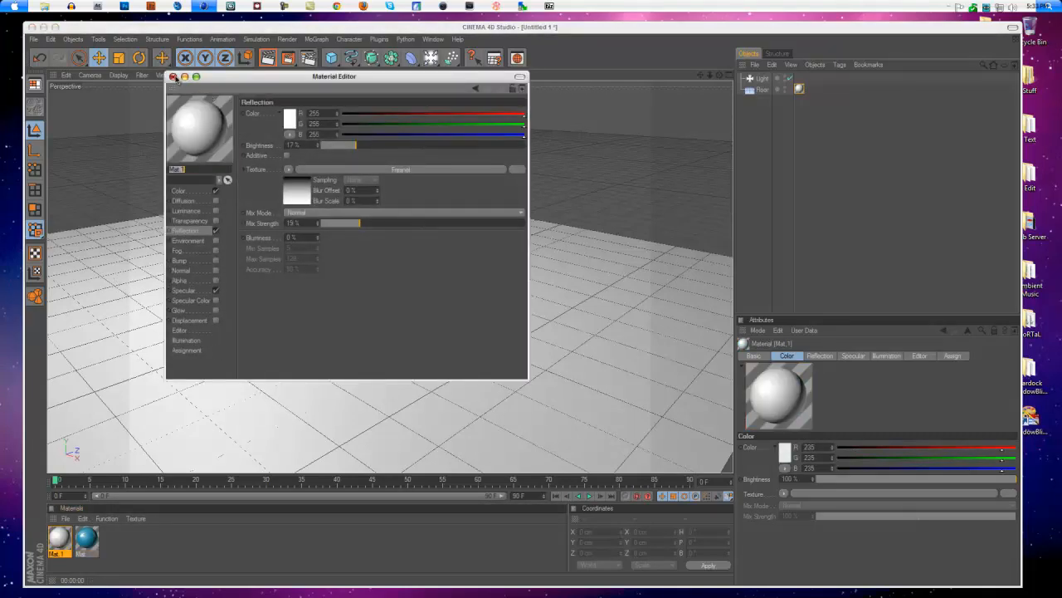
Close the Material Editor and start entering 'CC' as the MoText object's text
{"action": "left_click", "coordinate": [174, 76]}
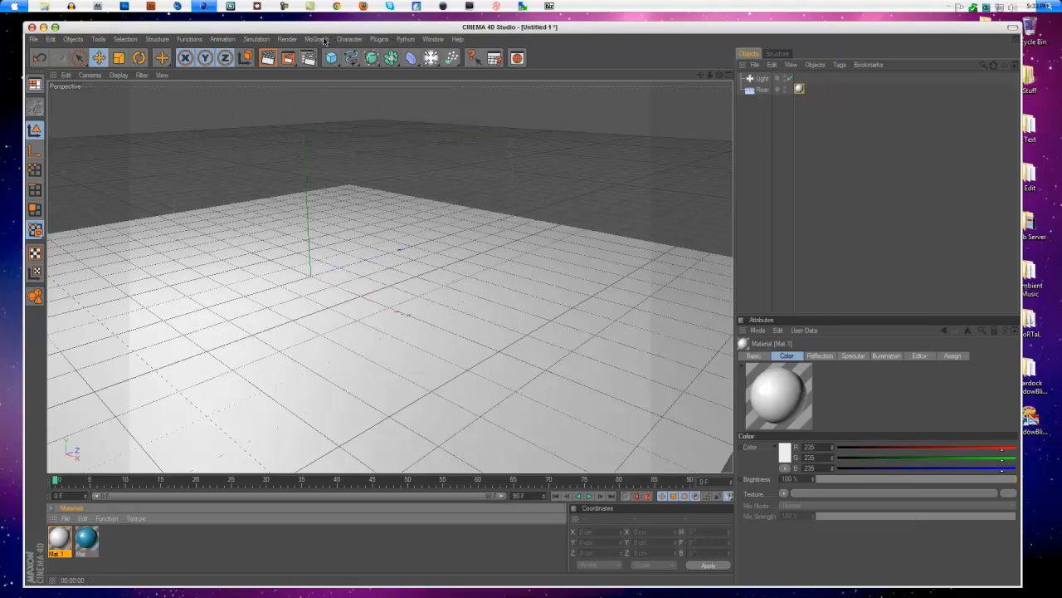
{"action": "mouse_move", "coordinate": [349, 161]}
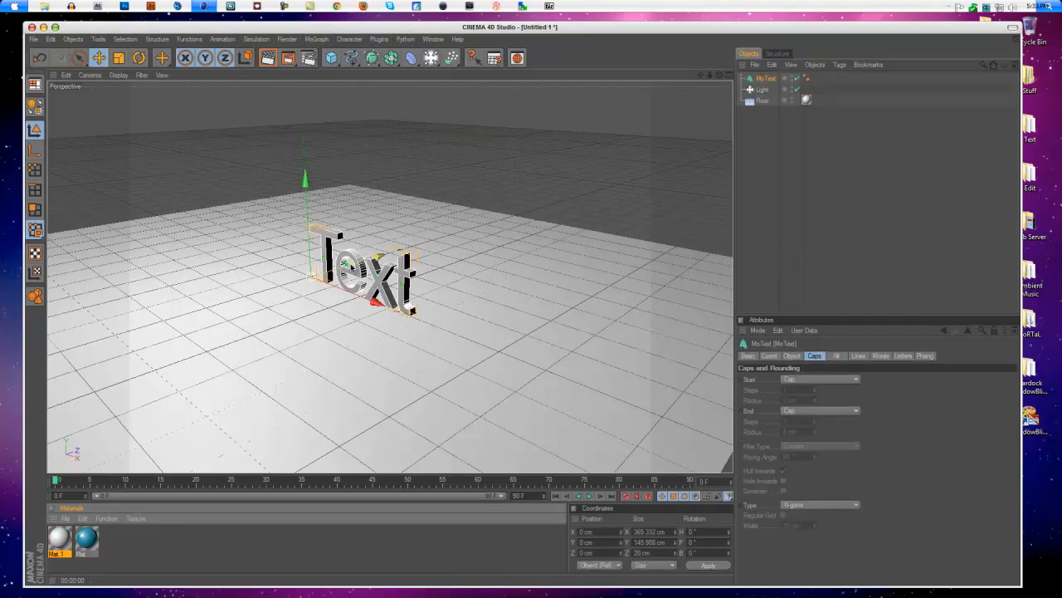
{"action": "left_click", "coordinate": [791, 356]}
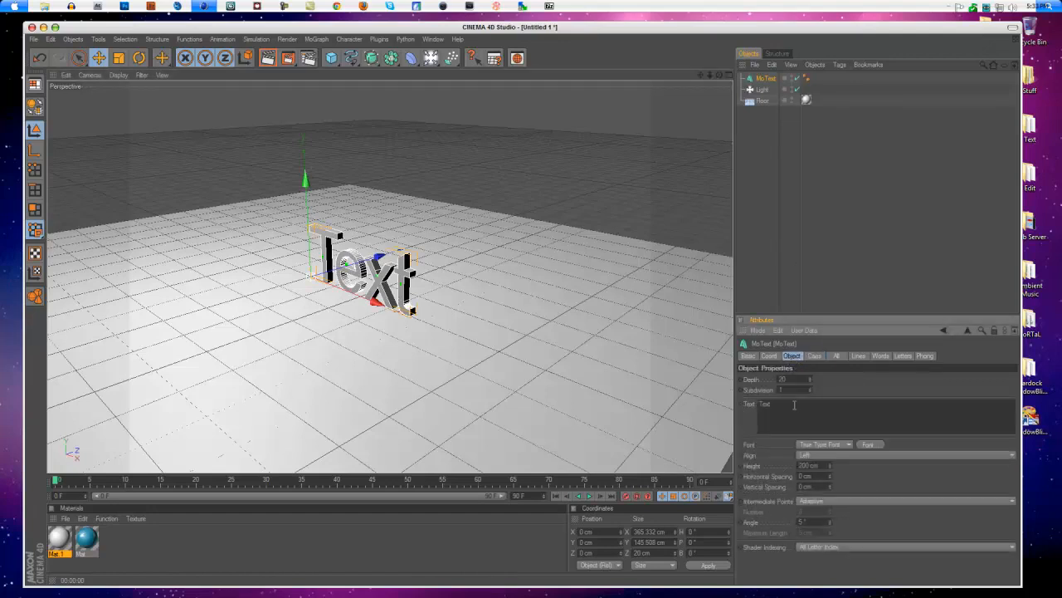
{"action": "type", "text": "CCMH"}
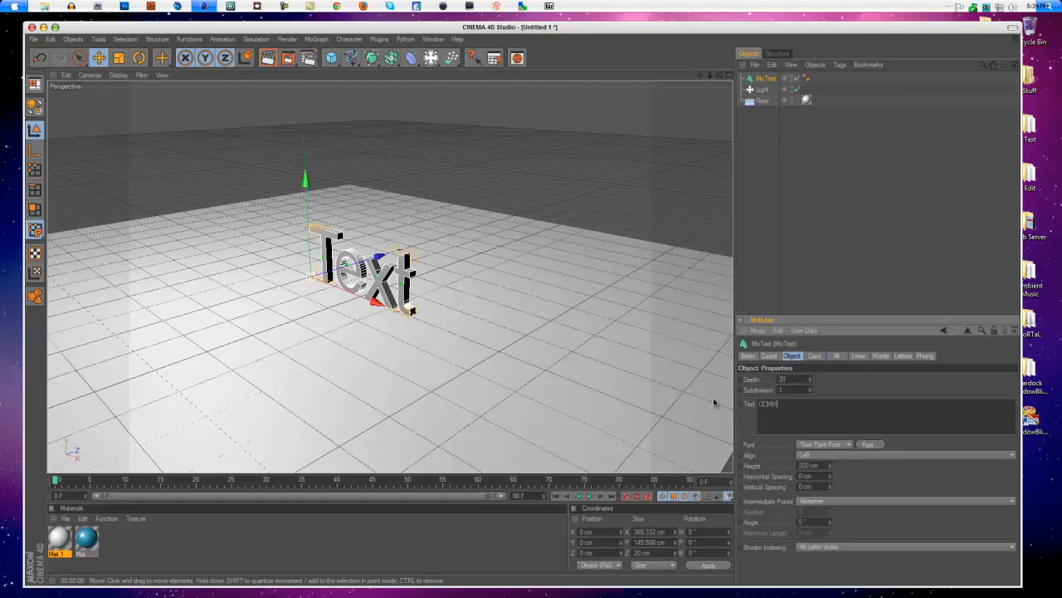
Switch the MoText font to Batman Forever
{"action": "left_click", "coordinate": [870, 445]}
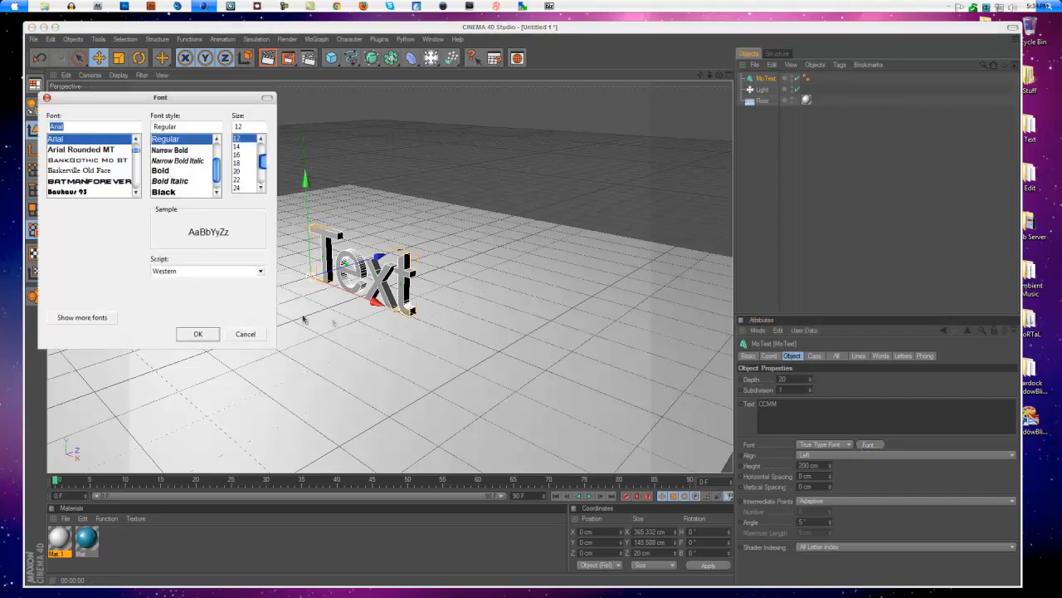
{"action": "left_click", "coordinate": [90, 181]}
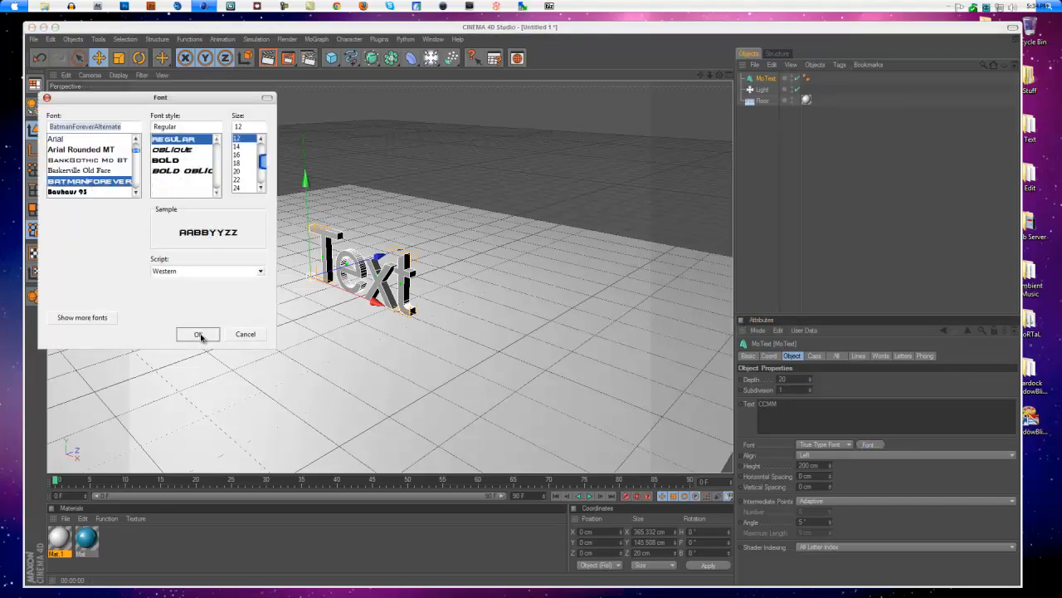
{"action": "left_click", "coordinate": [197, 333]}
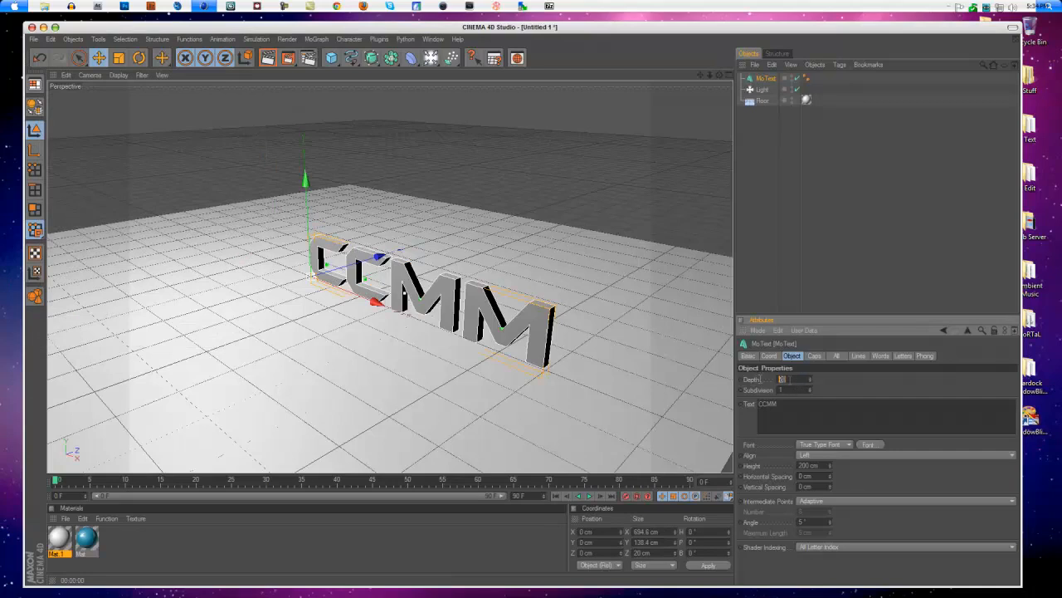
Set the text extrusion depth to 100
{"action": "left_click", "coordinate": [793, 379]}
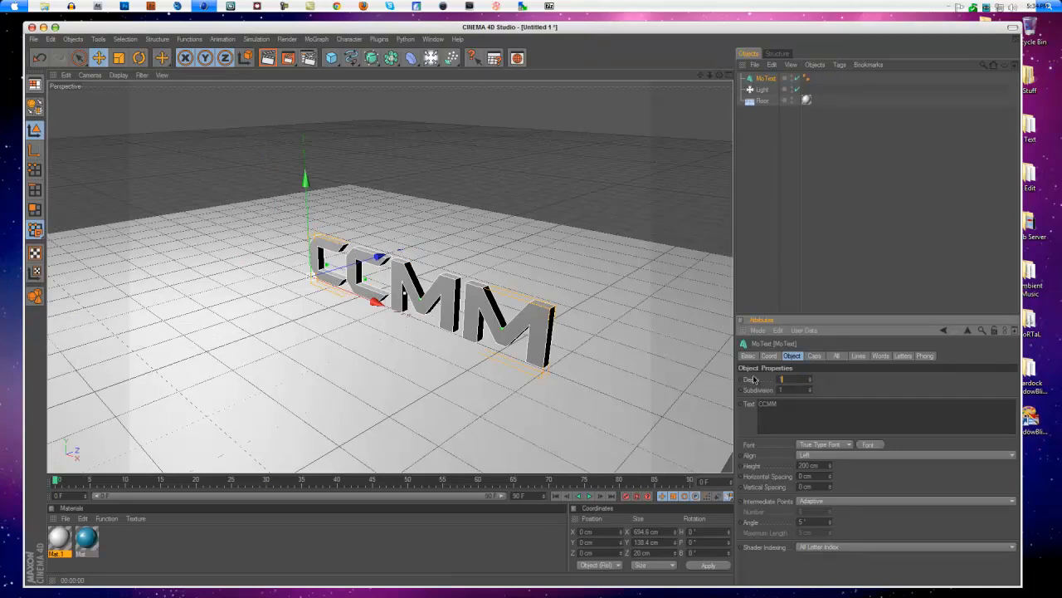
{"action": "type", "text": "100"}
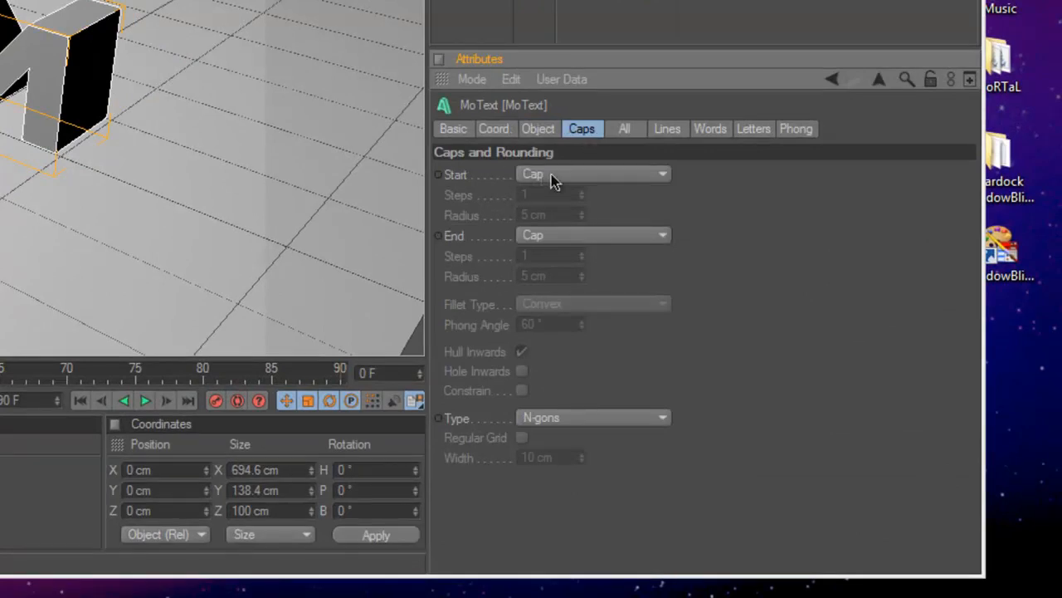
Set the start cap to Fillet Cap and begin choosing the end cap type
{"action": "left_click", "coordinate": [593, 174]}
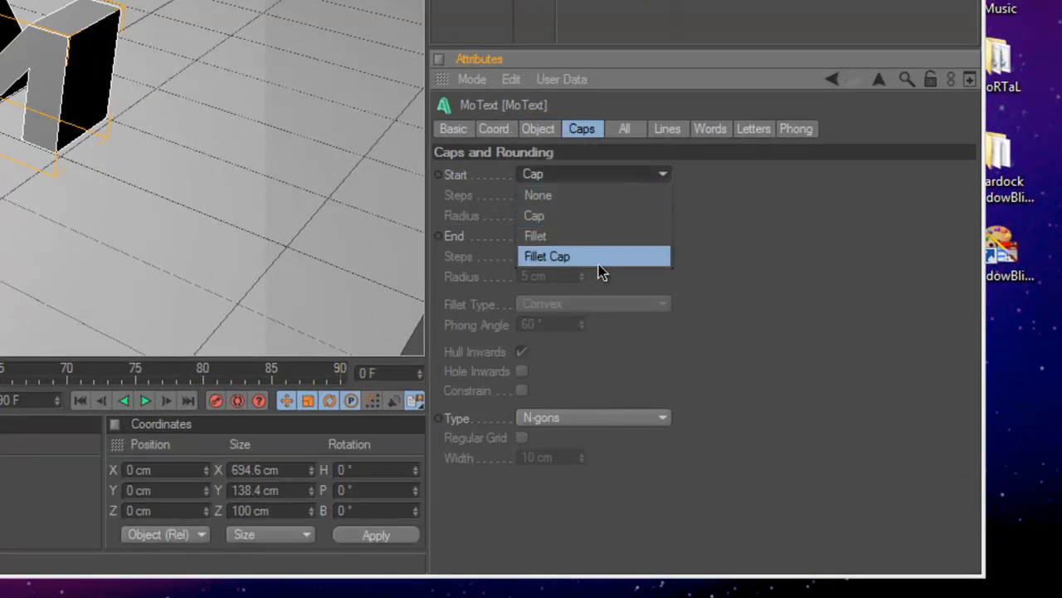
{"action": "left_click", "coordinate": [548, 256]}
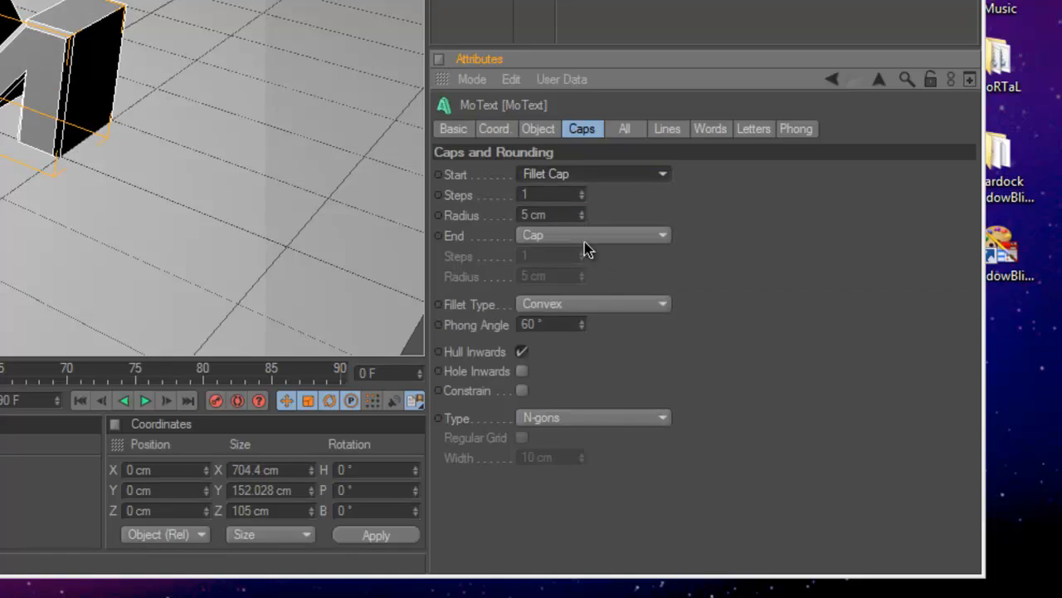
{"action": "left_click", "coordinate": [594, 236]}
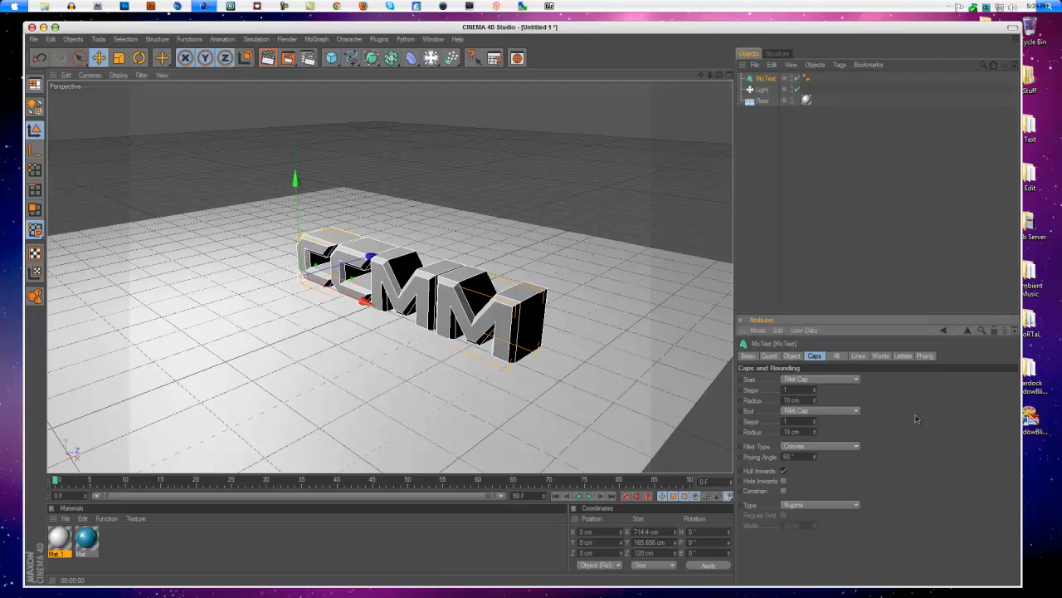
Apply a material to the CCMM text as a UVW-mapped texture tag
{"action": "left_click", "coordinate": [87, 541]}
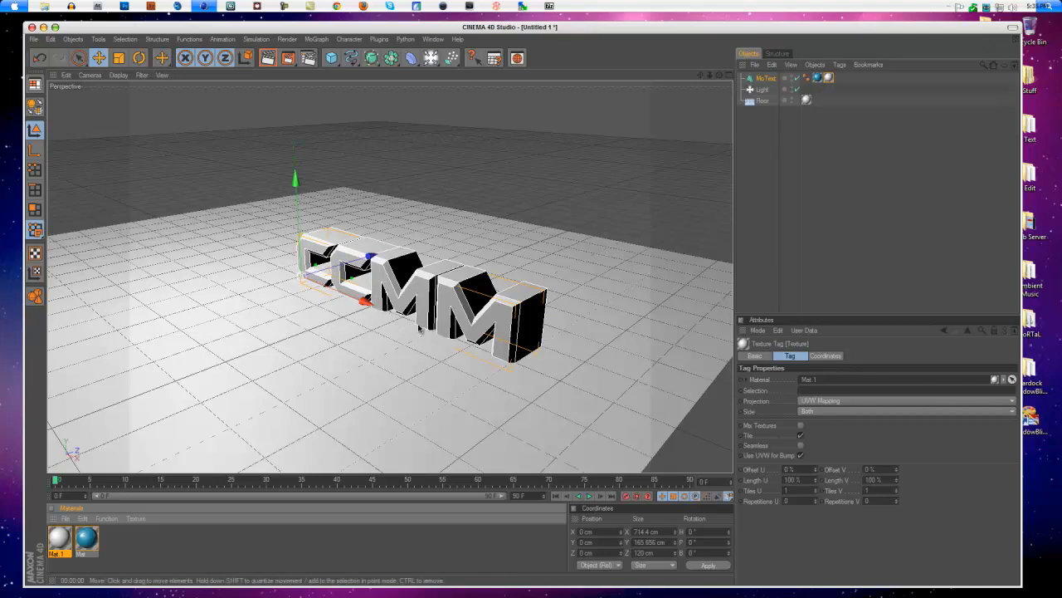
{"action": "mouse_move", "coordinate": [439, 339]}
{"action": "type", "text": "C1"}
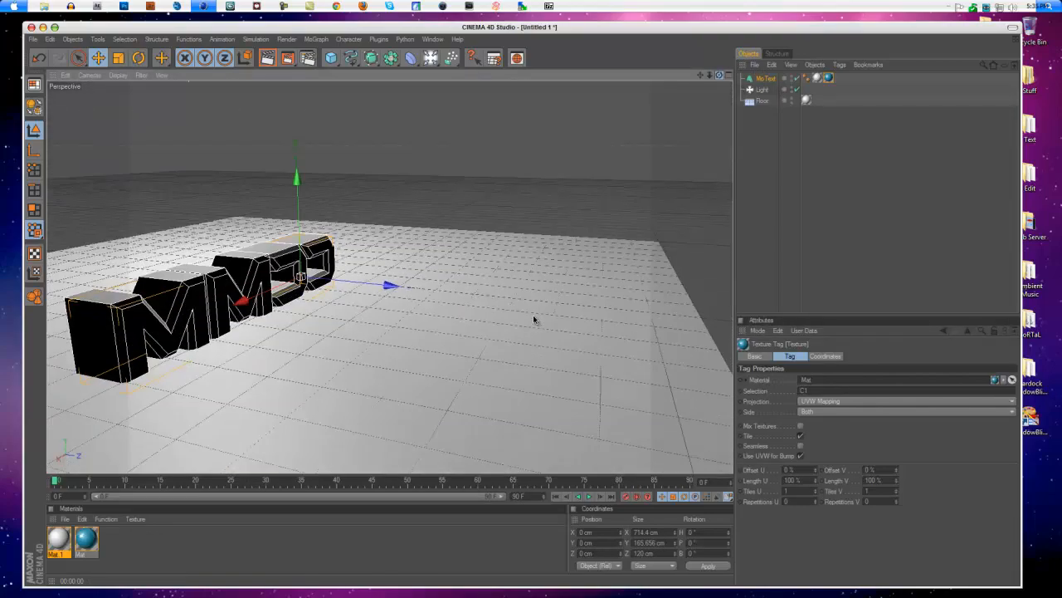
{"action": "left_click", "coordinate": [286, 57]}
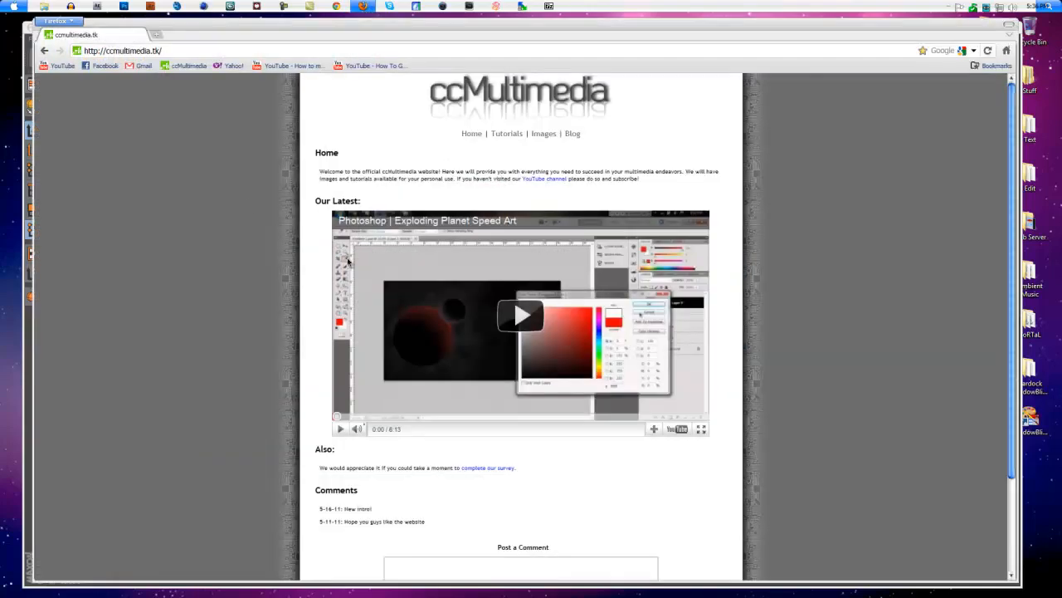
{"action": "mouse_move", "coordinate": [876, 247]}
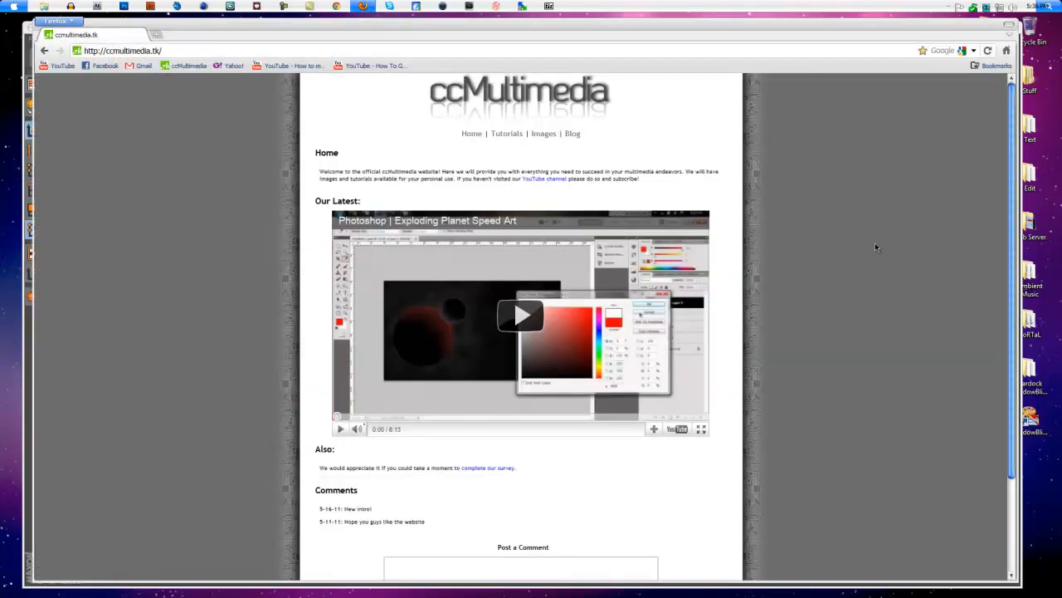